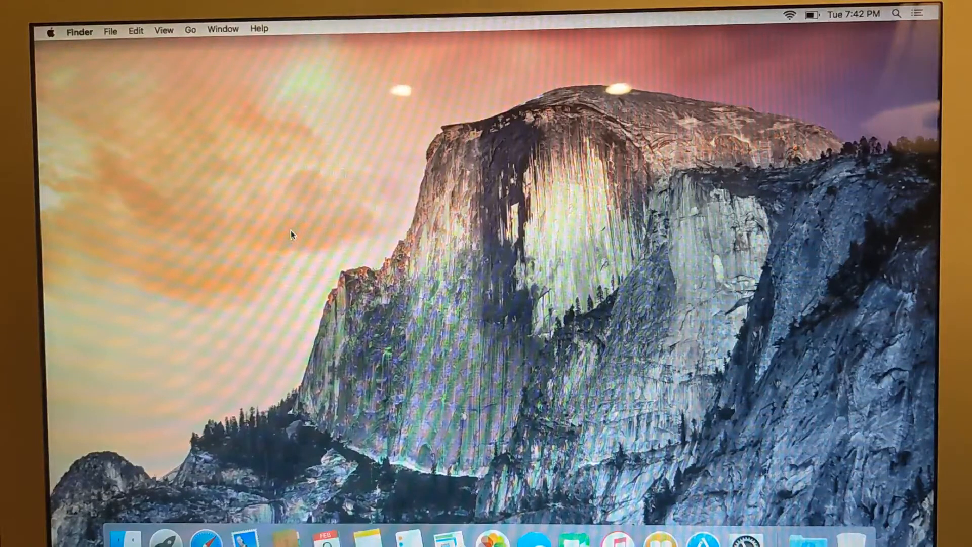
pyautogui.moveTo(298, 270)
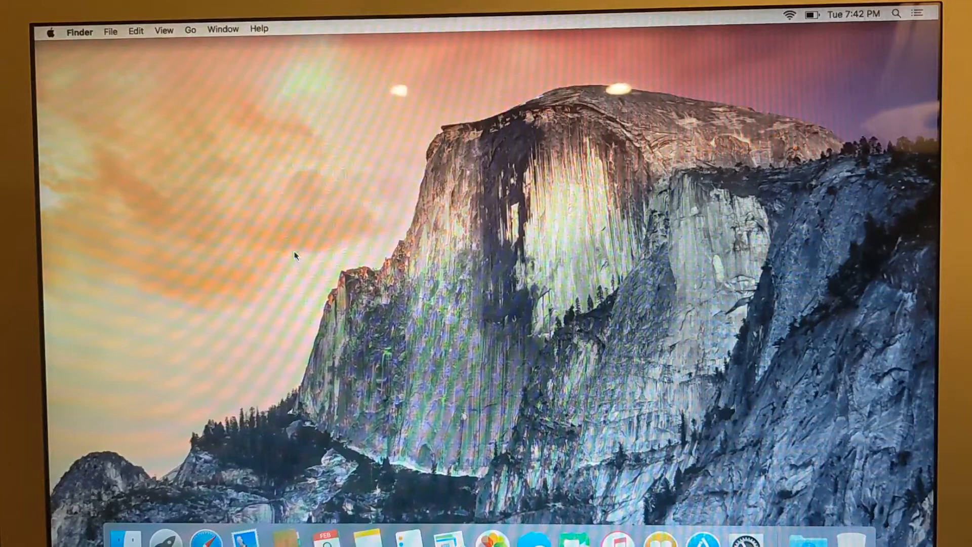
pyautogui.moveTo(280, 235)
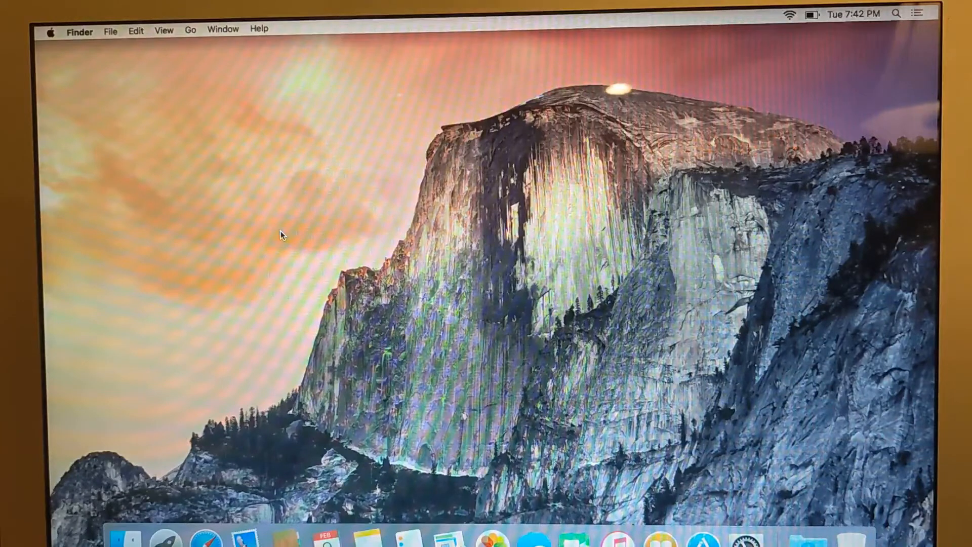
pyautogui.moveTo(222, 129)
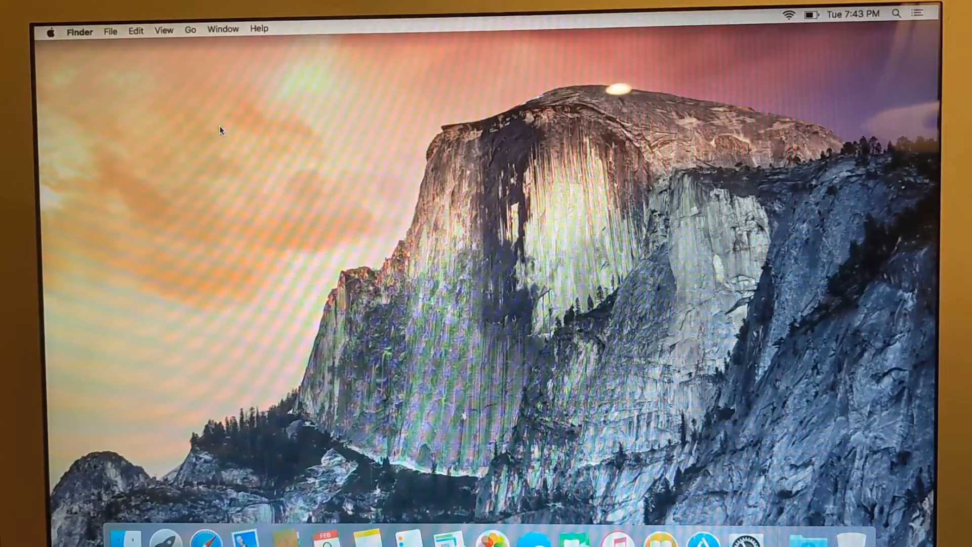
pyautogui.moveTo(157, 120)
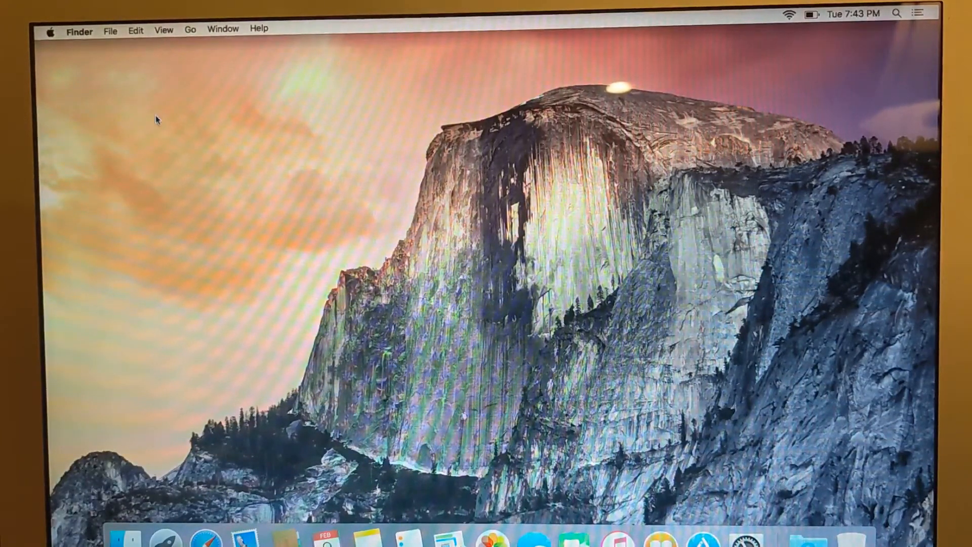
pyautogui.moveTo(131, 128)
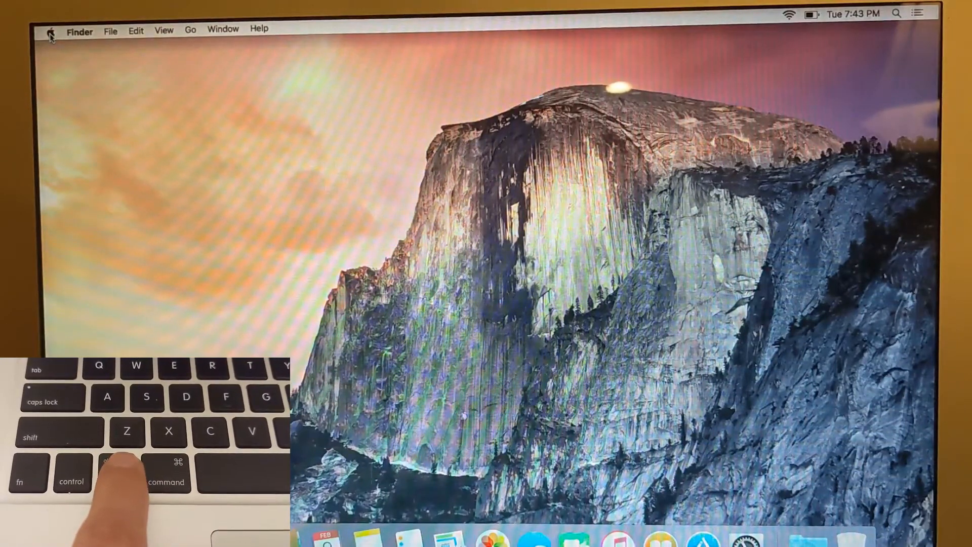
# Open the Apple menu in the menu bar
pyautogui.click(50, 31)
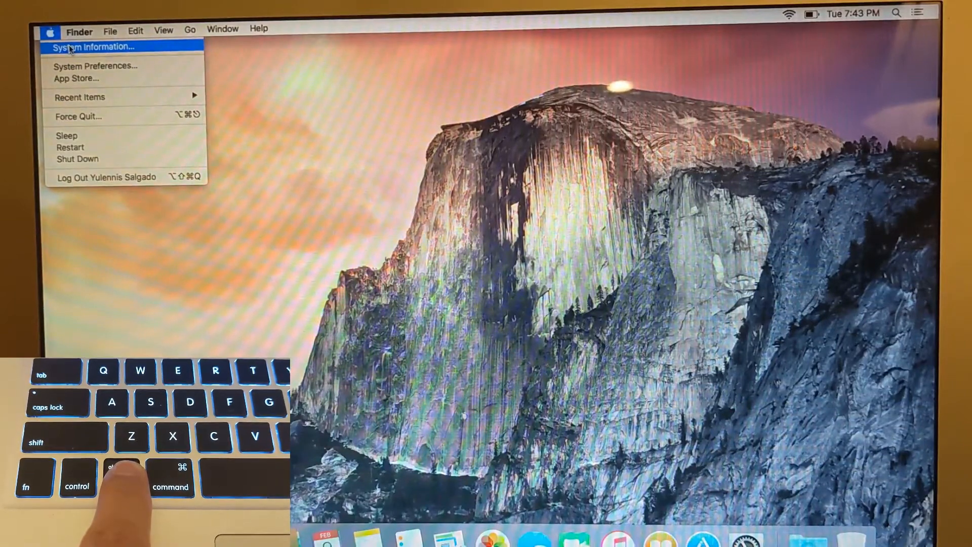
# Launch System Information and show the Power section with battery cycle count 102
pyautogui.click(93, 46)
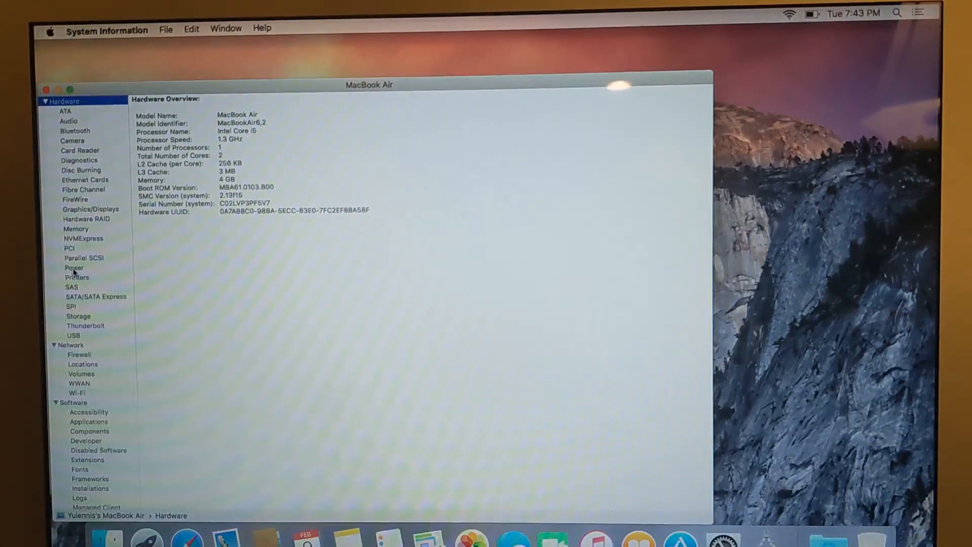
pyautogui.click(74, 268)
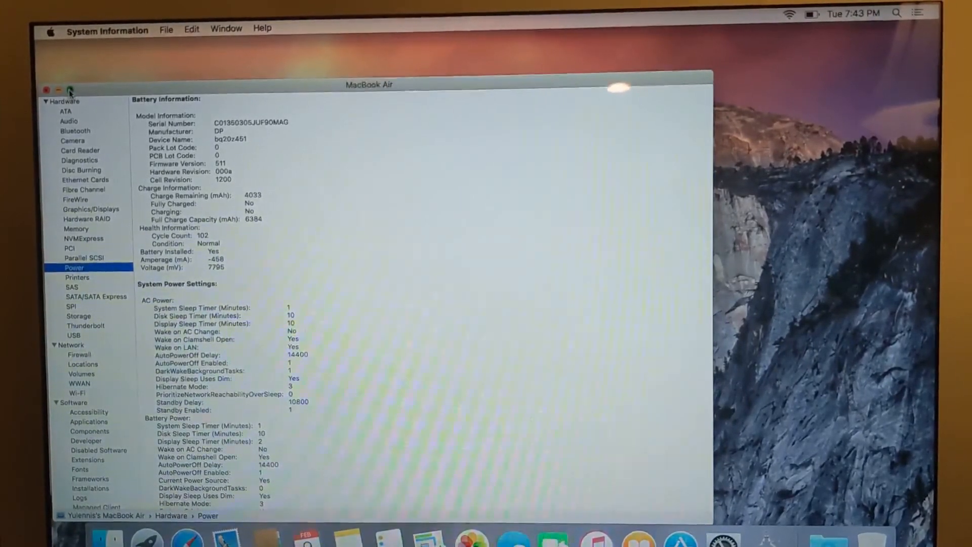
# Maximize the System Information window and select the battery's Cycle Count: 102 line
pyautogui.click(70, 90)
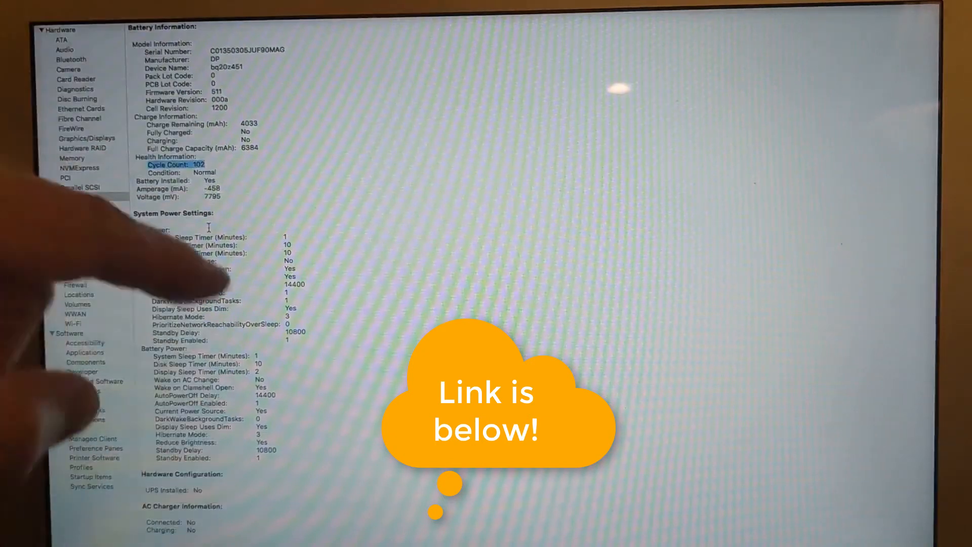
pyautogui.click(69, 197)
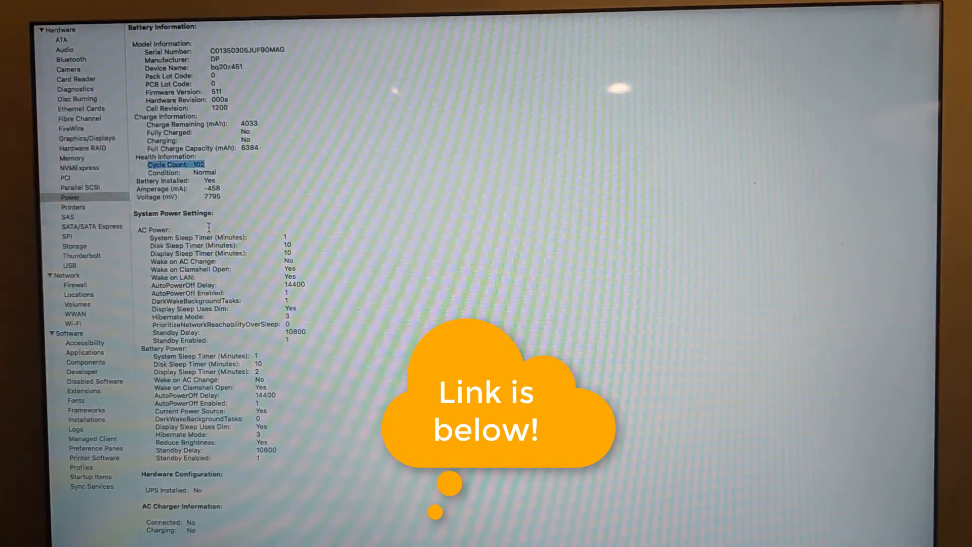